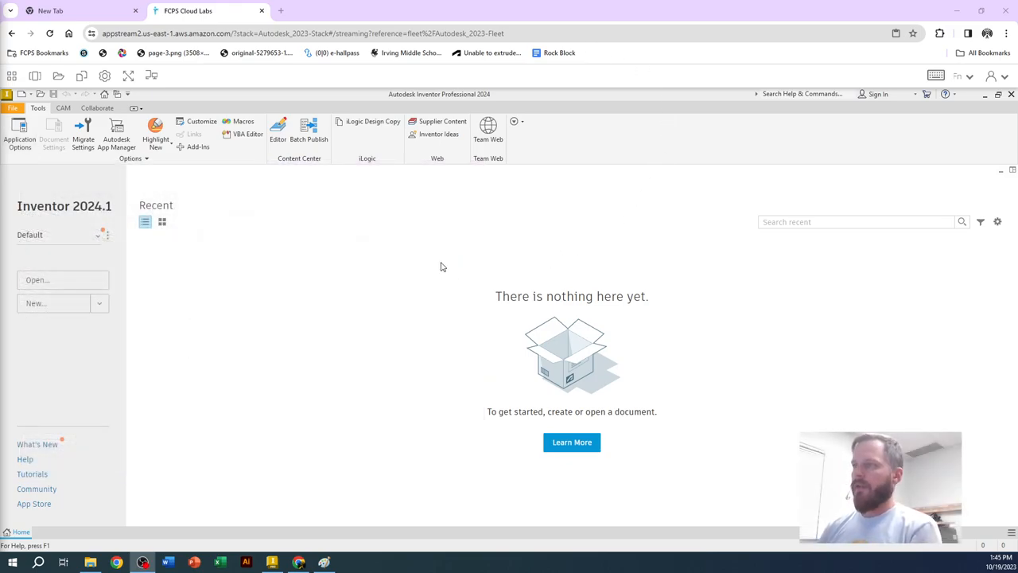
mouse_move(279, 217)
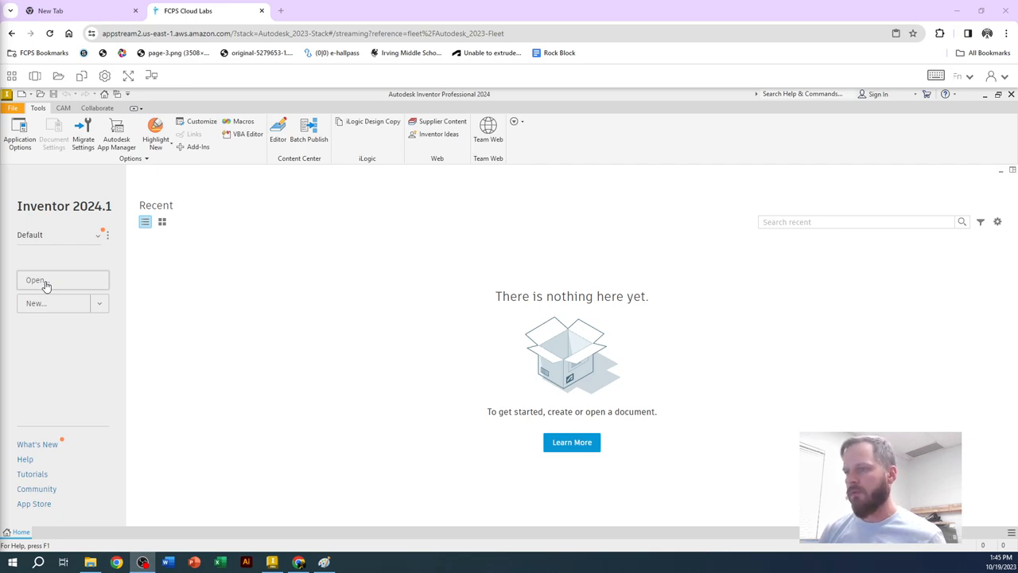
Step: Briefly bring up the Open dialog and dismiss it without opening anything
left_click(35, 280)
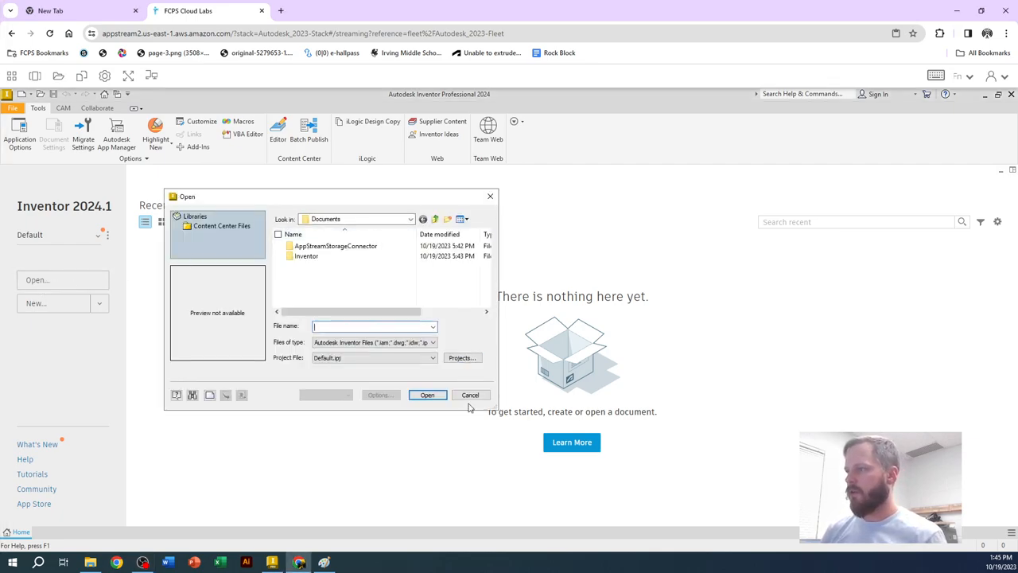
left_click(470, 395)
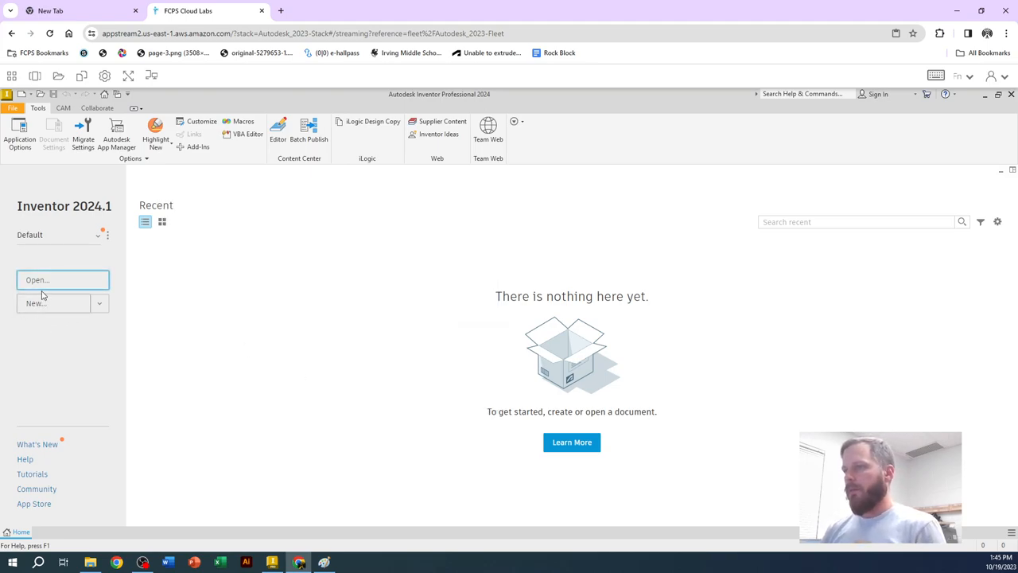
Step: Start a new file and select the English (en-US) template folder showing Standard (in).ipt
left_click(52, 302)
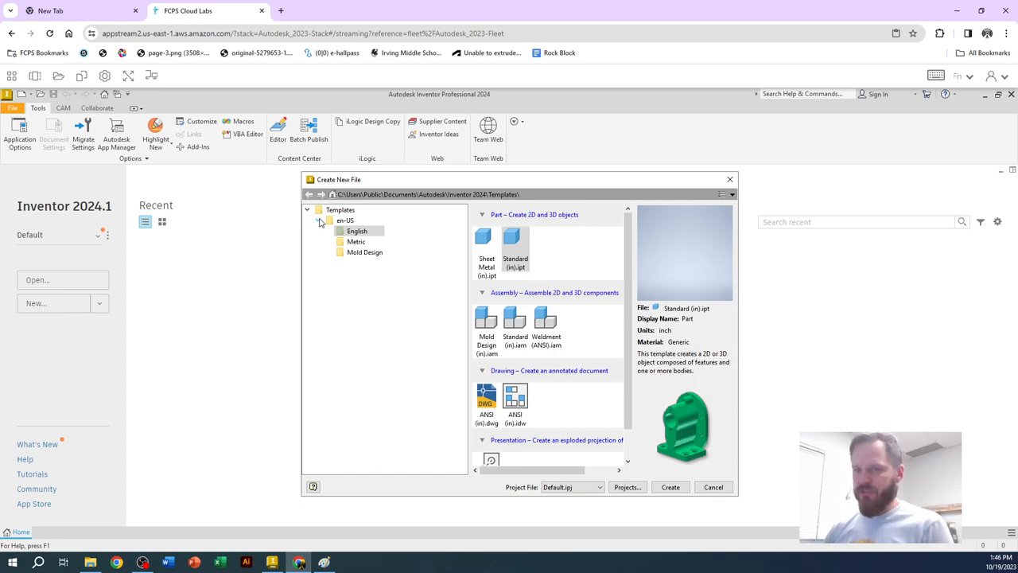
left_click(318, 220)
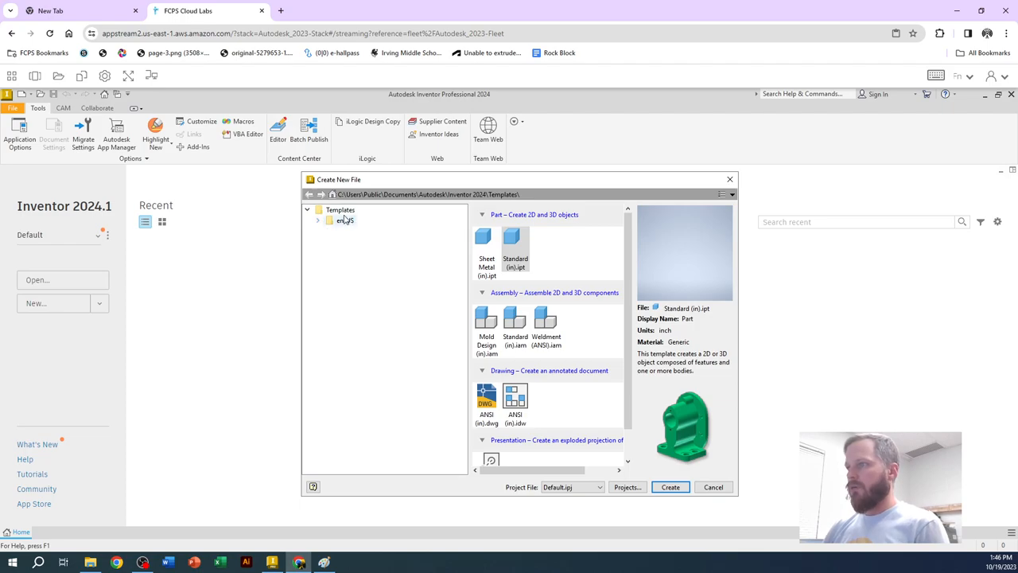
mouse_move(342, 229)
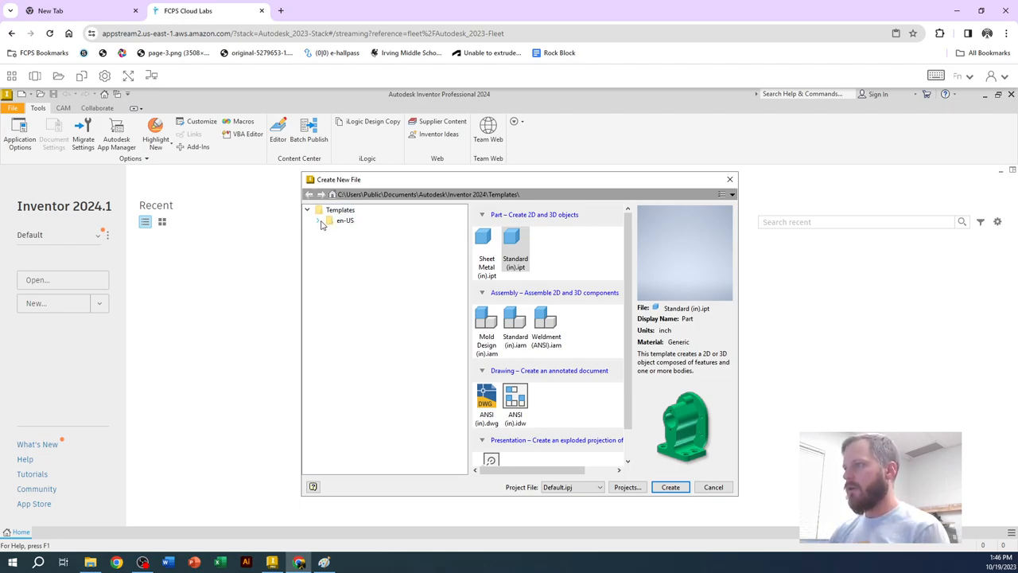
left_click(323, 220)
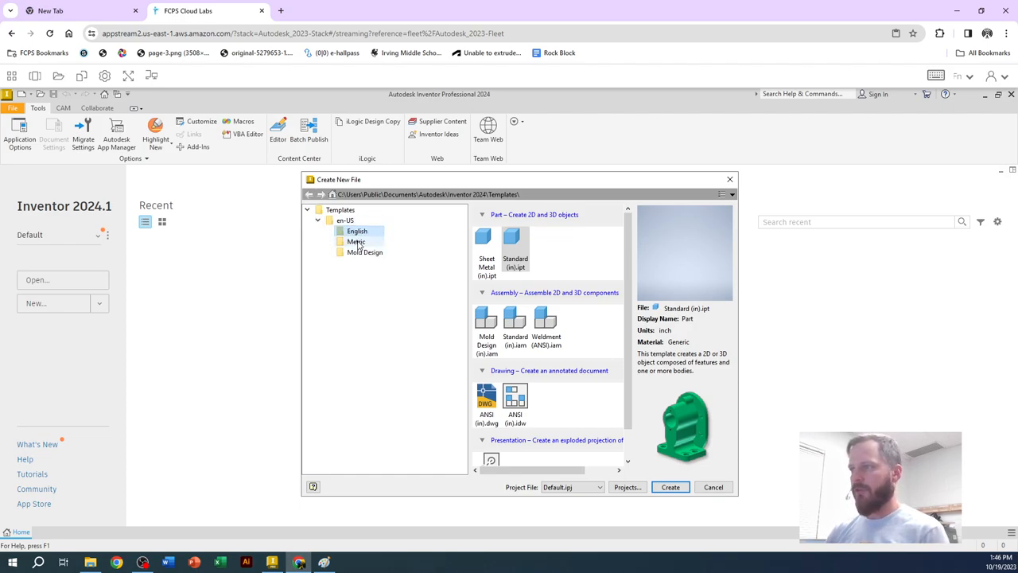
left_click(318, 220)
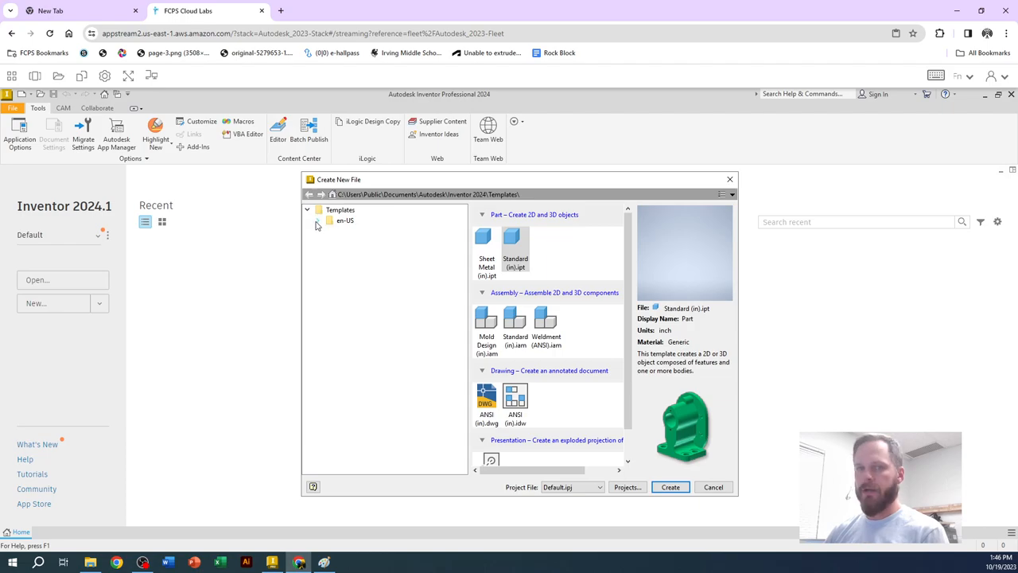
left_click(318, 220)
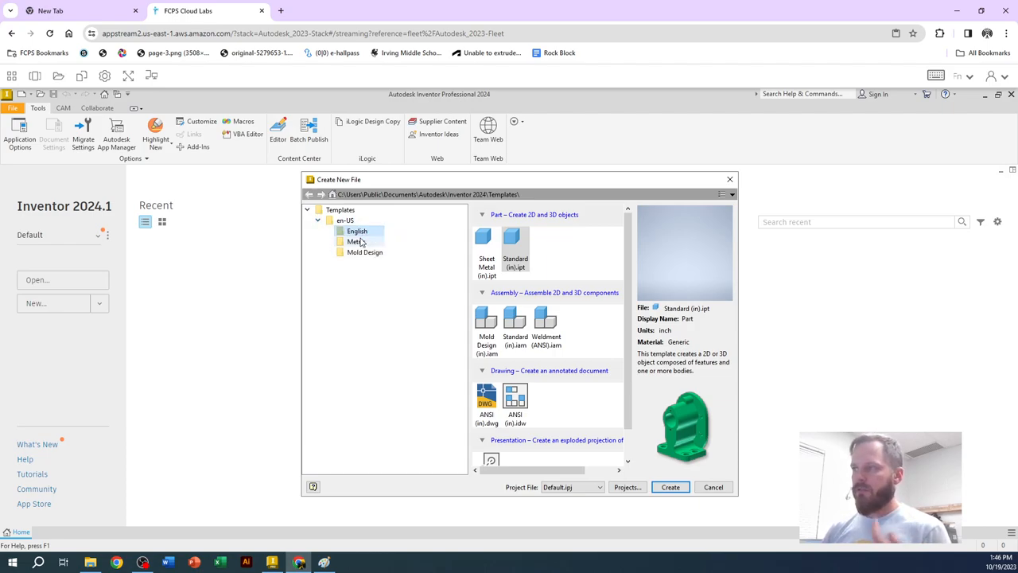
left_click(353, 242)
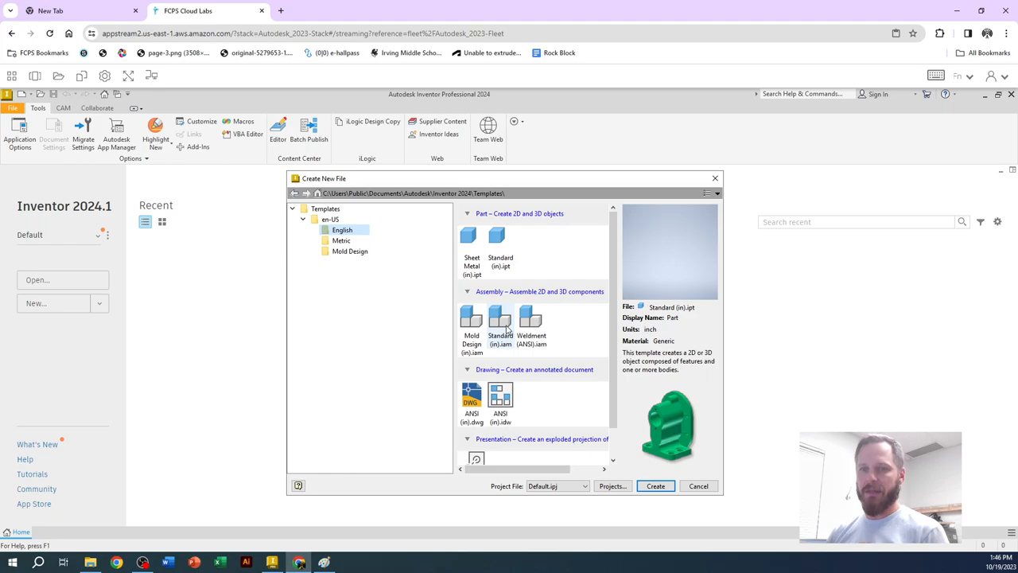
scroll("down", 3)
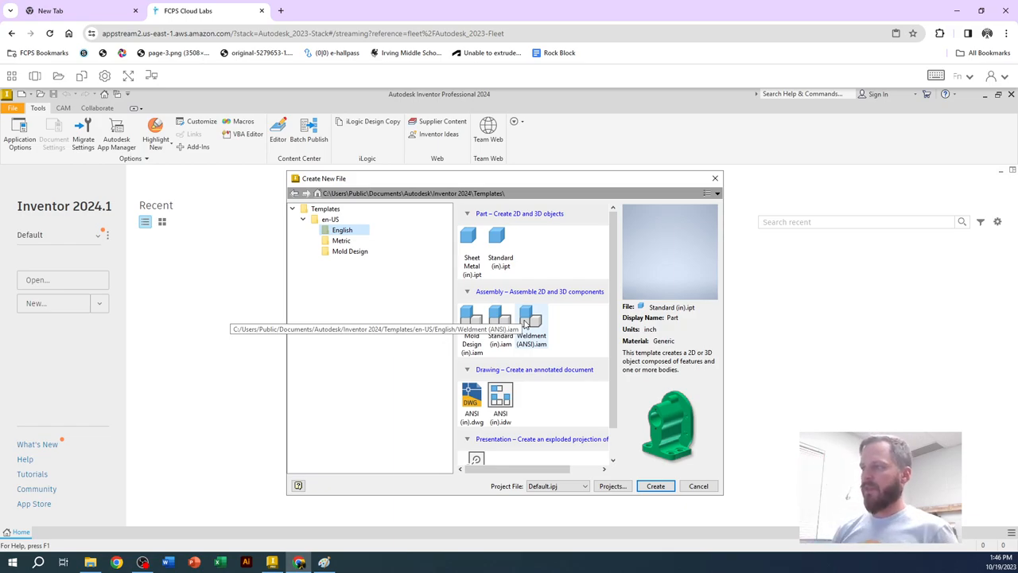
scroll("down", 3)
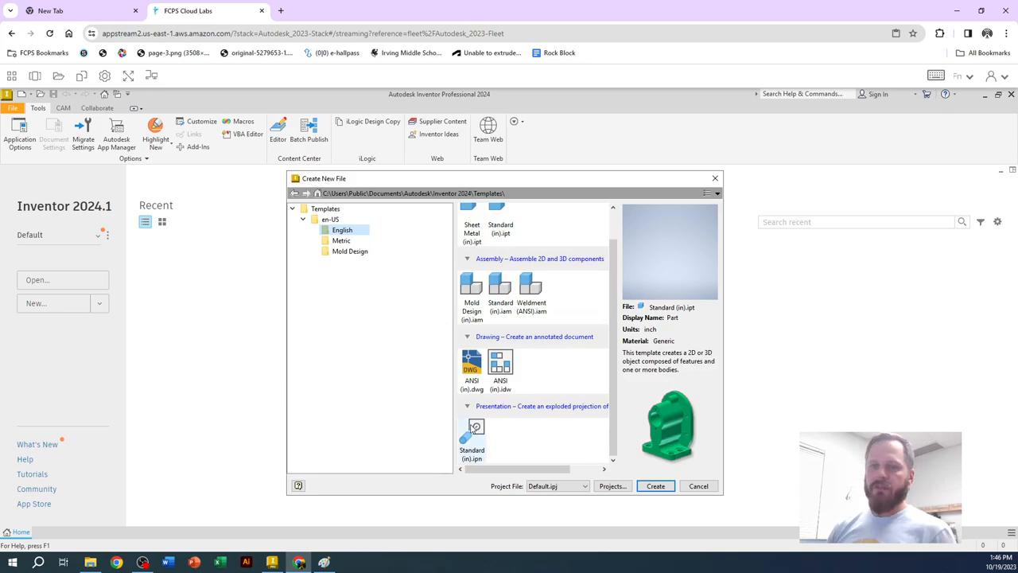
mouse_move(471, 431)
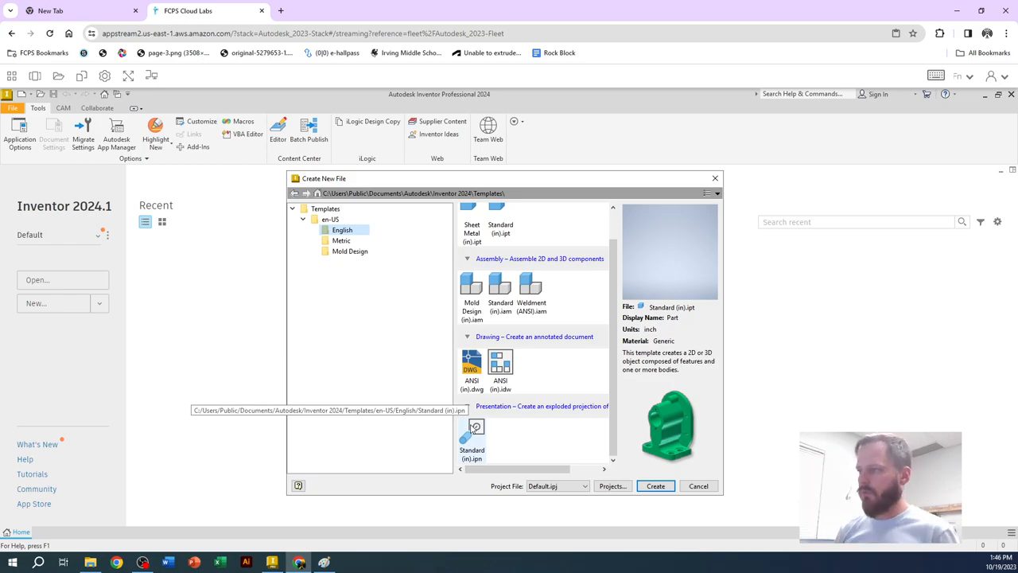
mouse_move(482, 433)
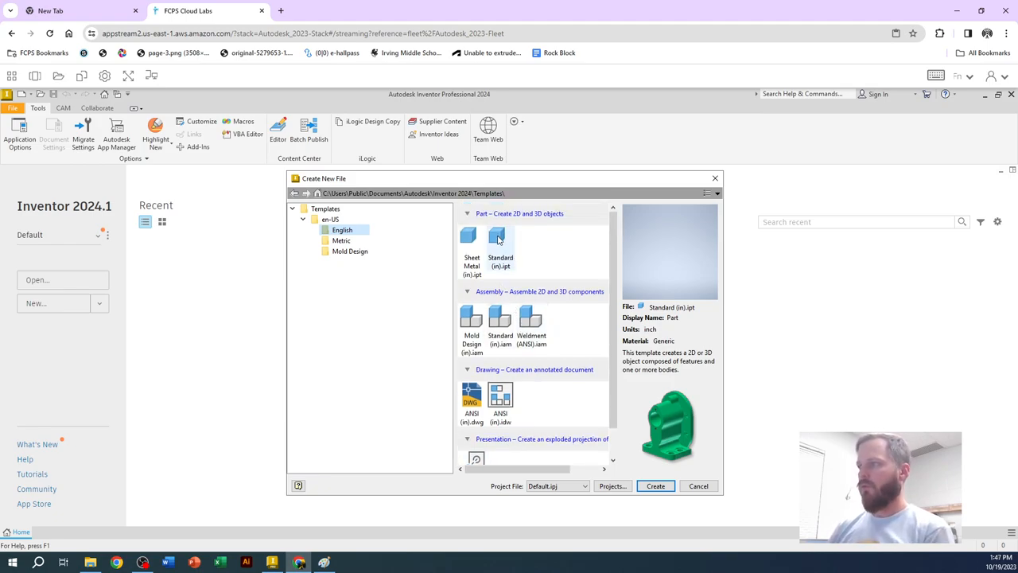
mouse_move(500, 235)
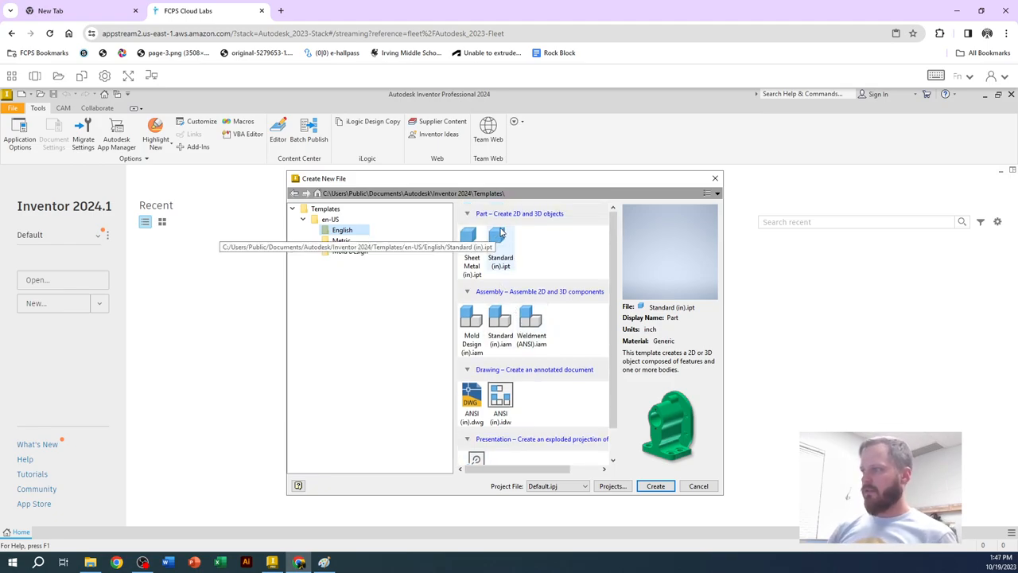
mouse_move(531, 316)
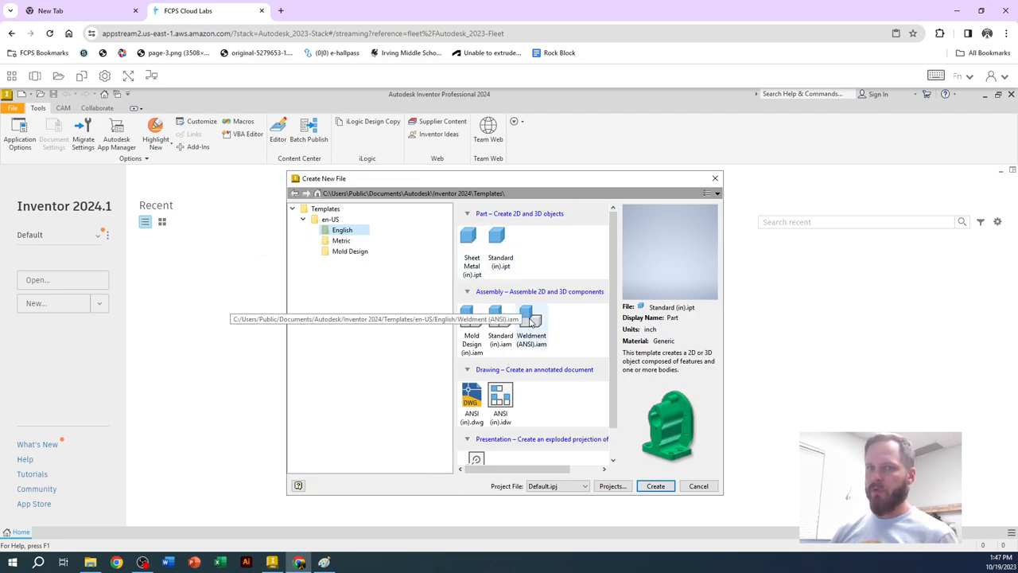
mouse_move(499, 395)
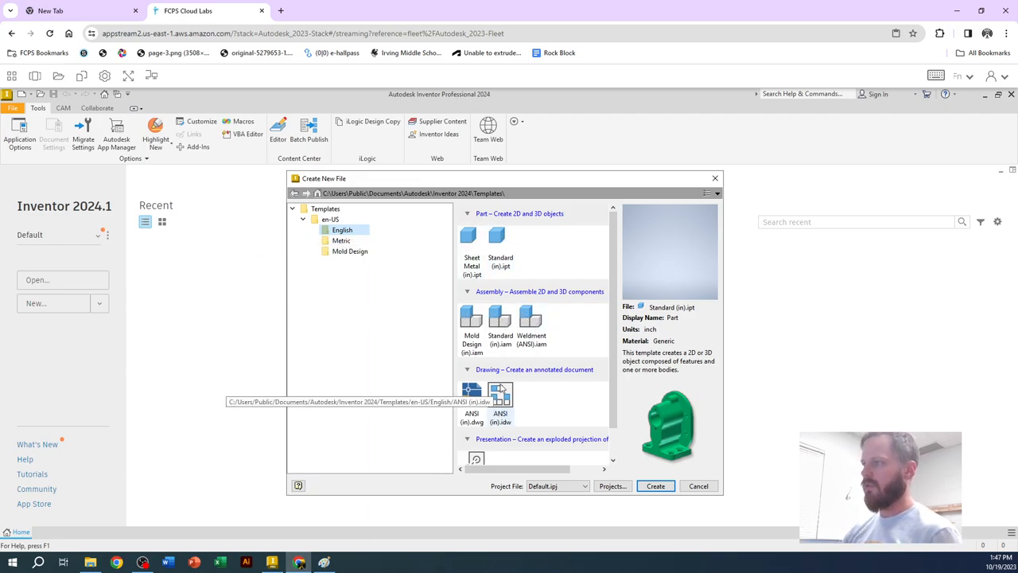
mouse_move(396, 293)
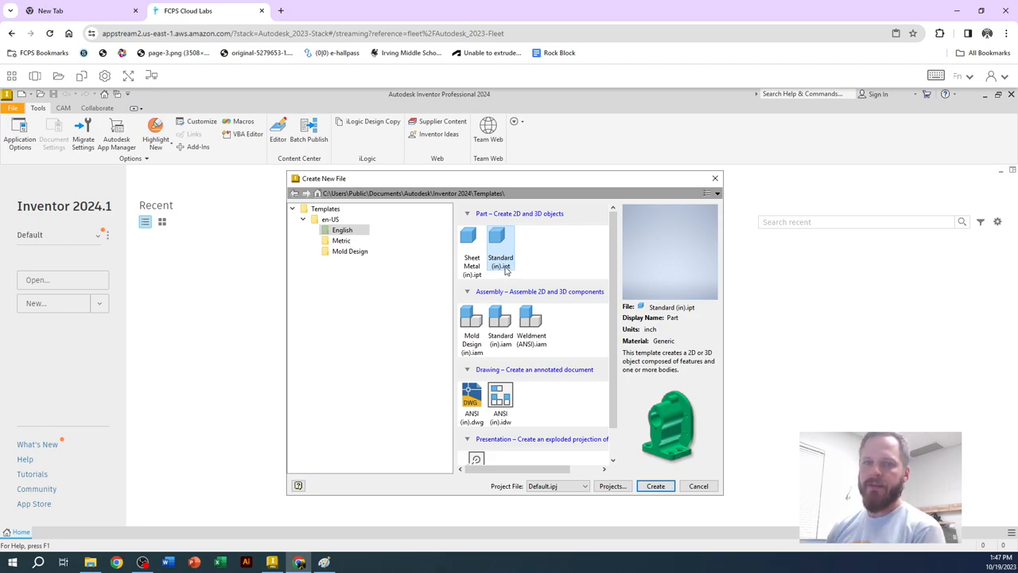
mouse_move(503, 258)
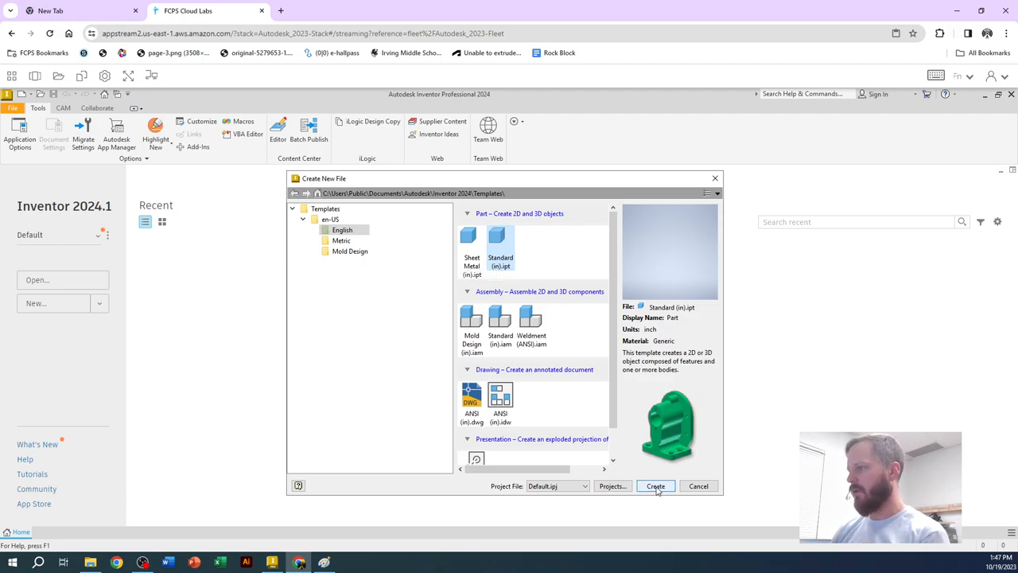
left_click(655, 487)
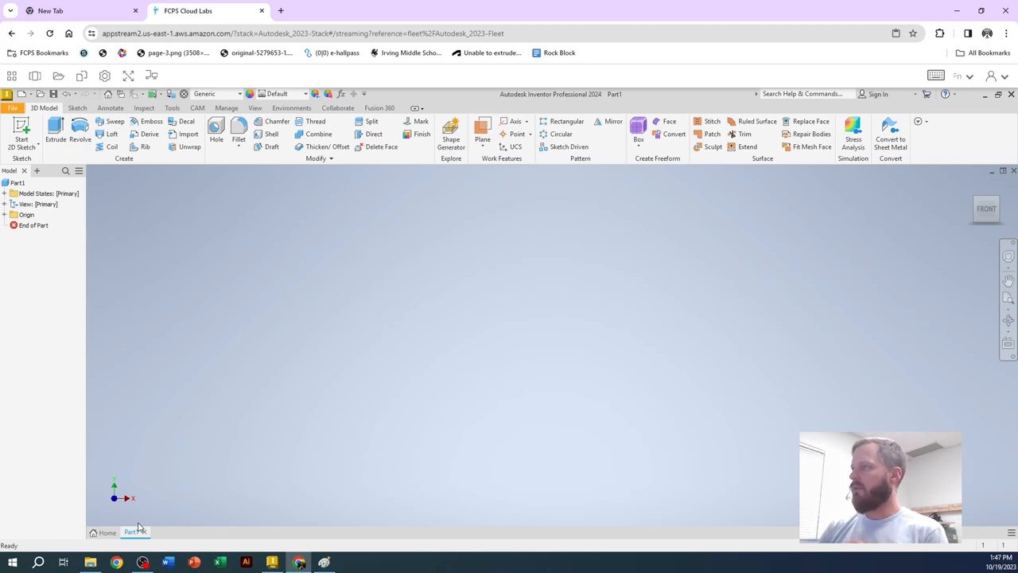
Step: Browse the Annotate, CAM and View ribbons, ending on the Environments tools
left_click(40, 203)
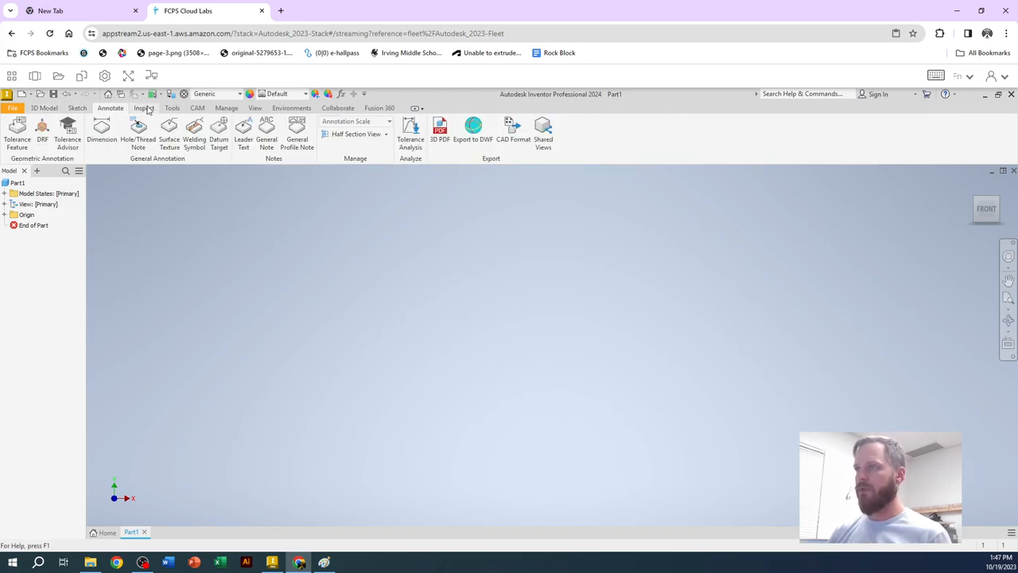
left_click(197, 109)
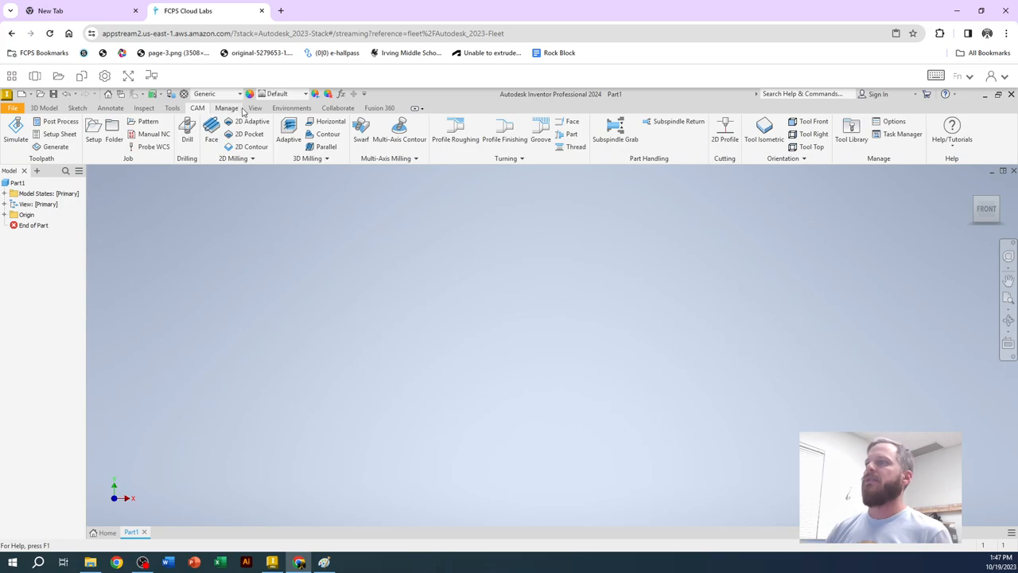
left_click(254, 108)
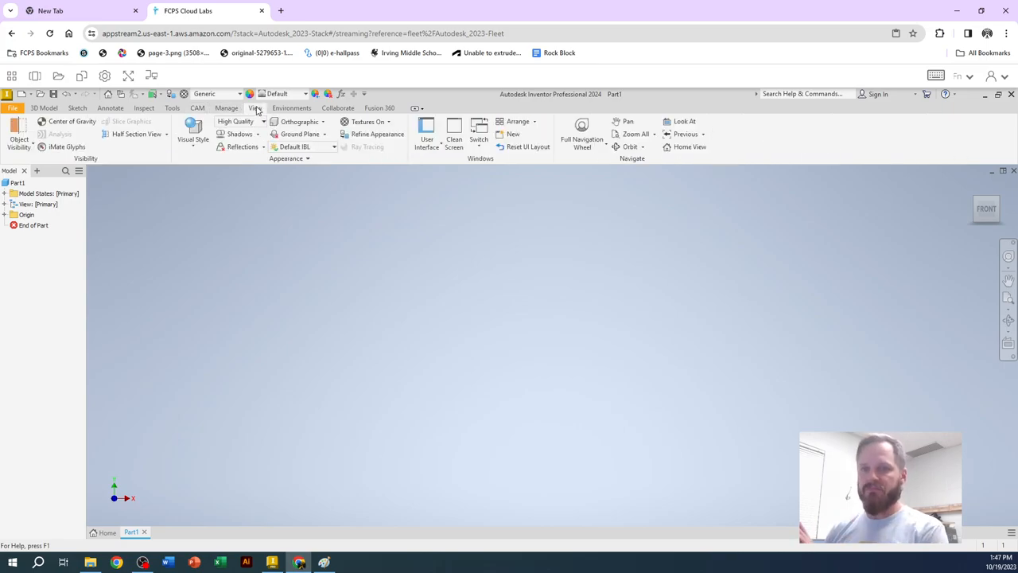
left_click(291, 108)
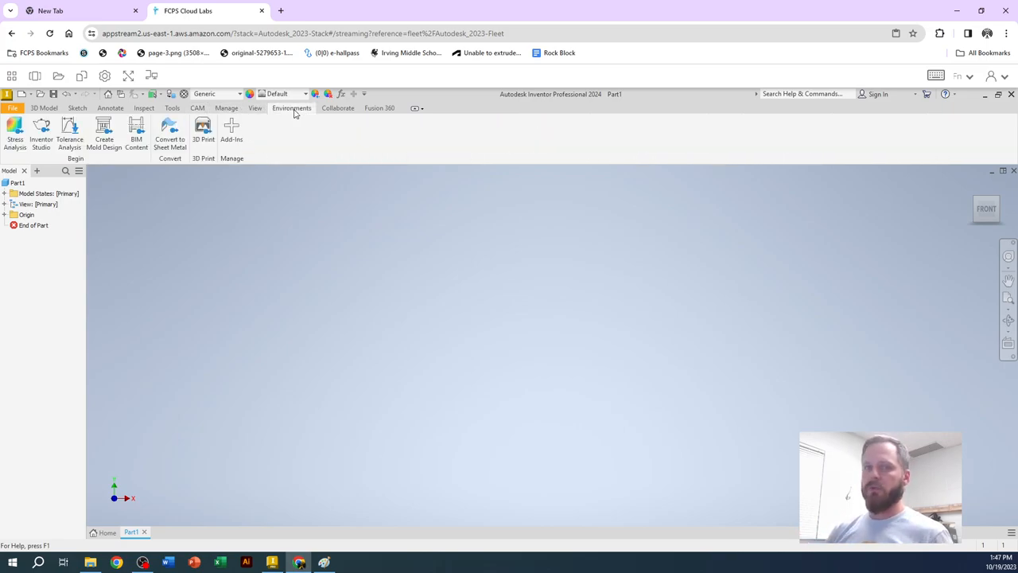
mouse_move(156, 101)
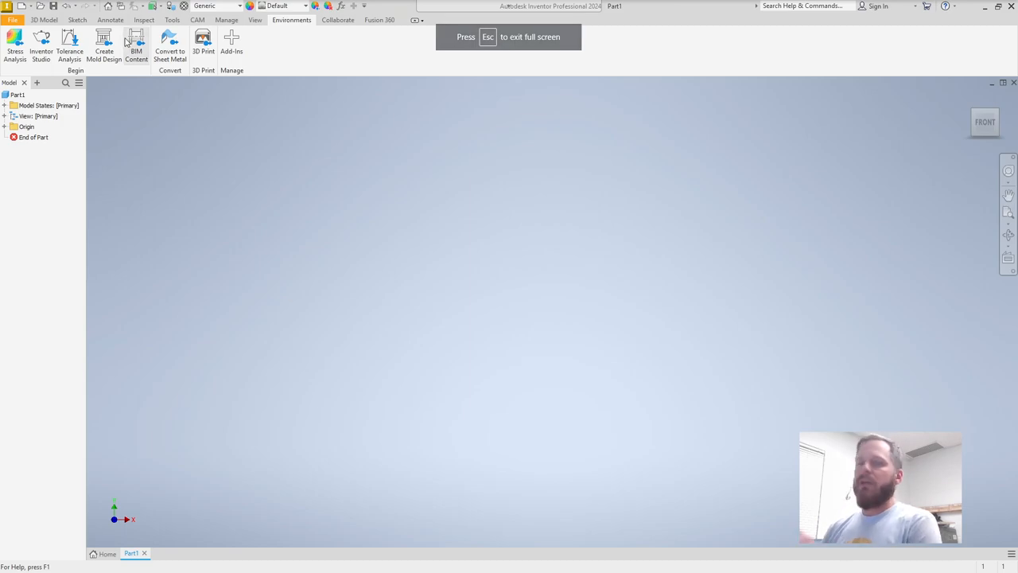
Step: Toggle between the Sketch and 3D Model ribbons twice, finishing on 3D Model
left_click(76, 20)
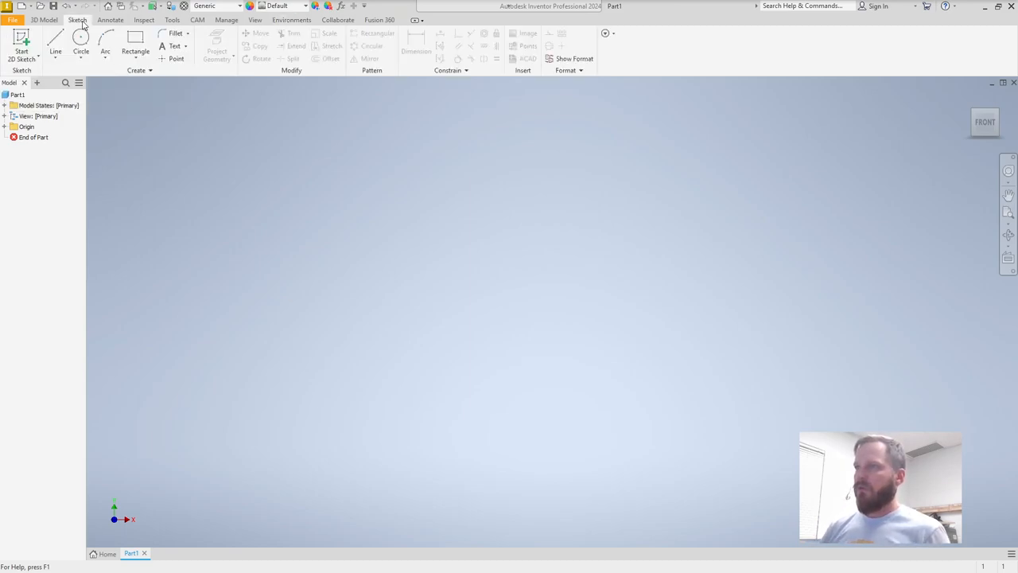
left_click(41, 19)
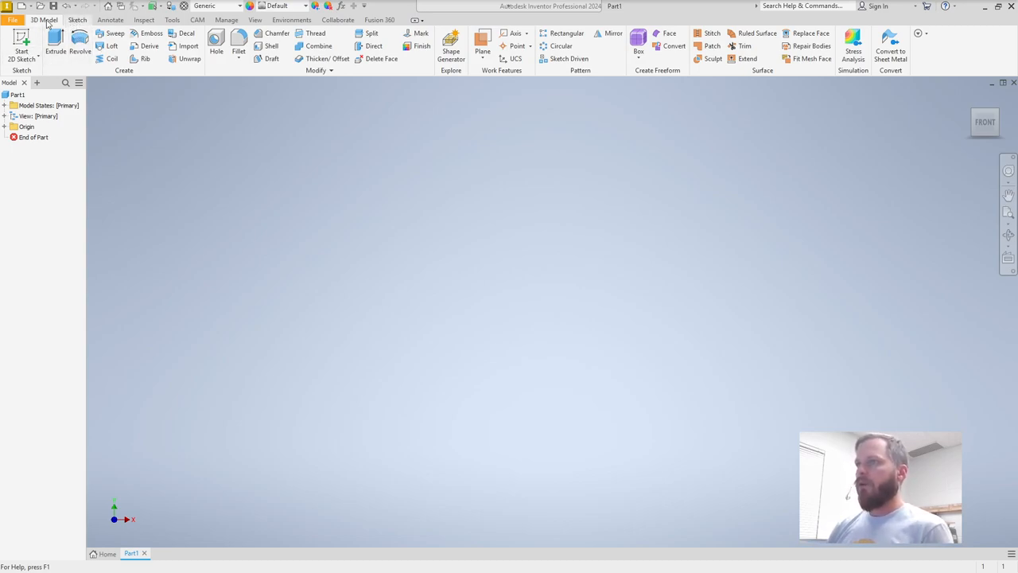
left_click(67, 13)
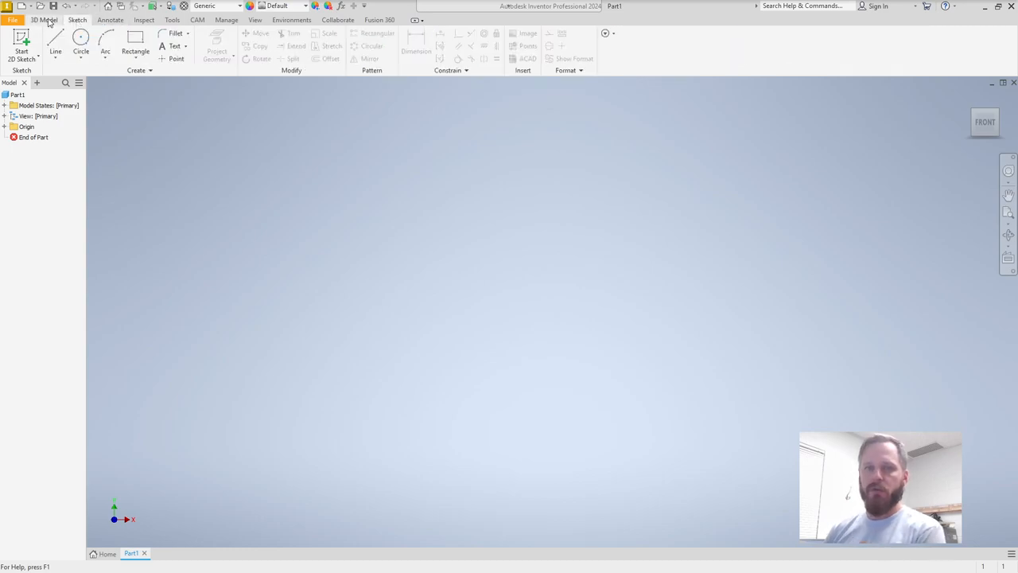
left_click(44, 23)
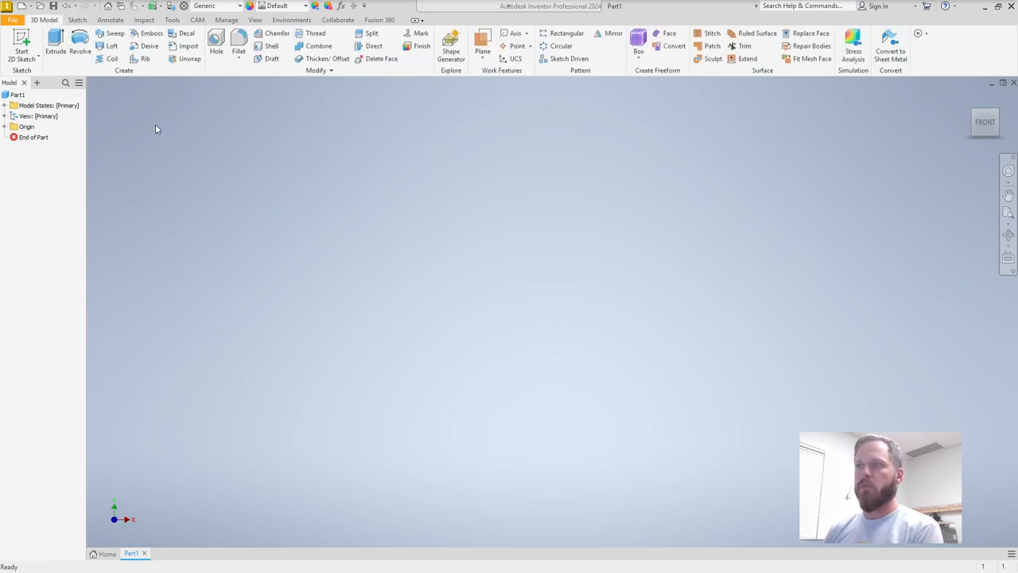
mouse_move(181, 149)
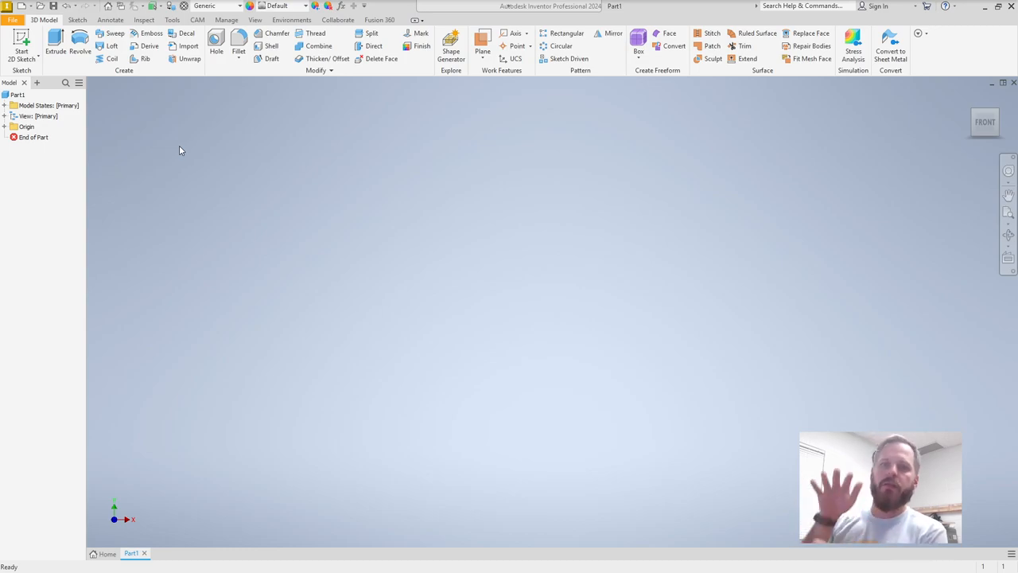
mouse_move(127, 121)
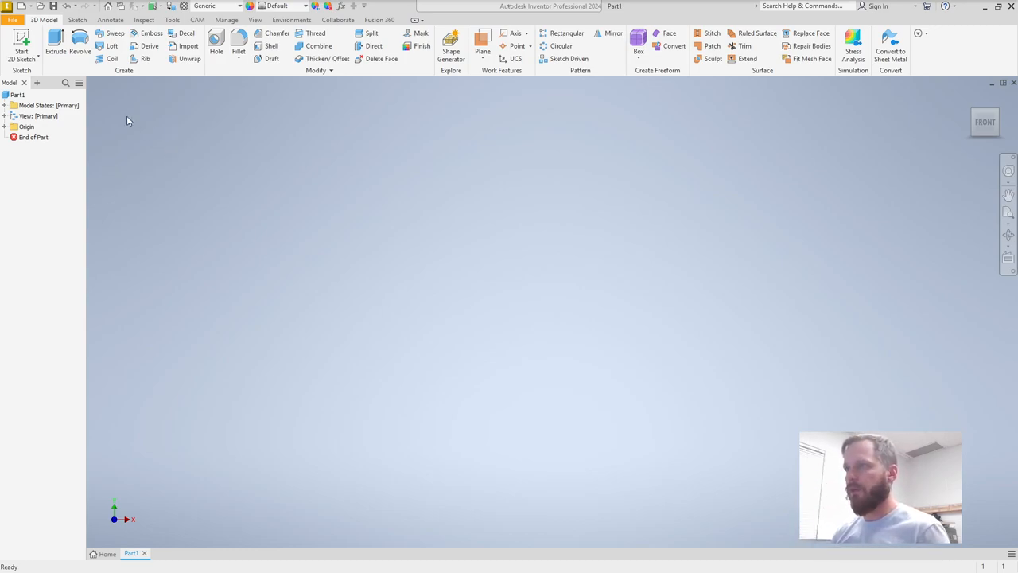